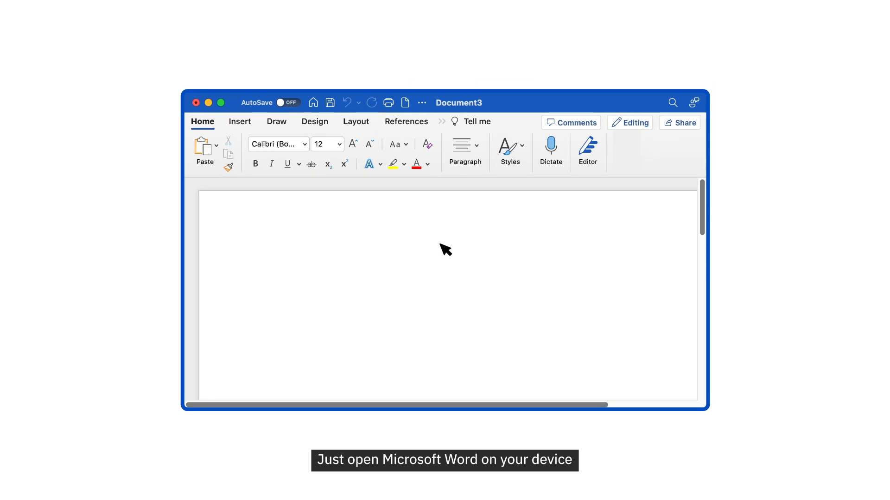
Search AppSource for 'paperpal' from Insert > Add-ins > Get Add-ins
click(239, 121)
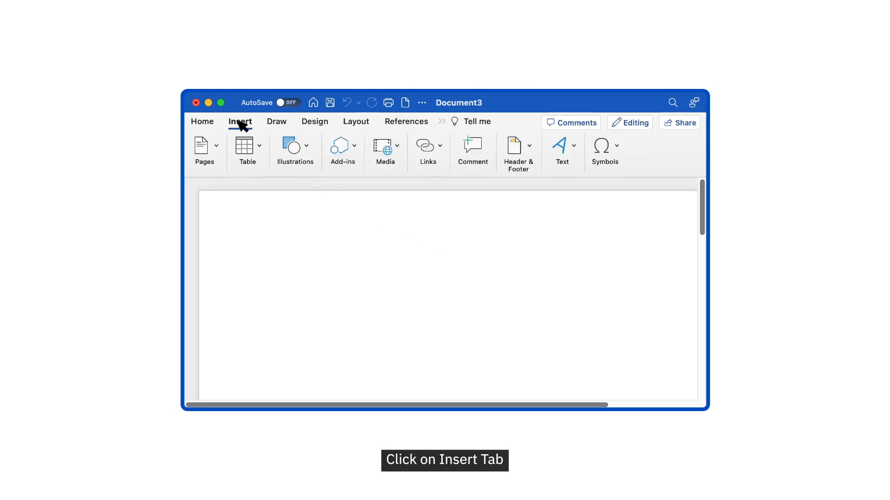
click(343, 146)
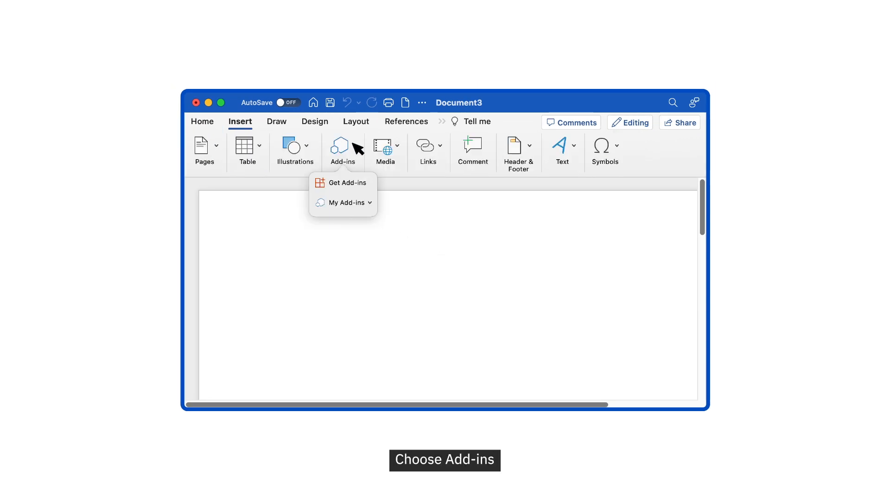
click(347, 183)
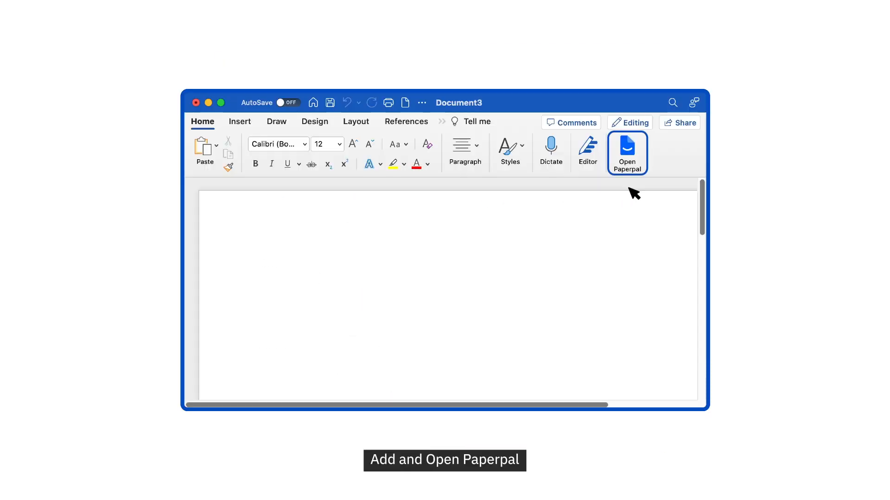
click(626, 153)
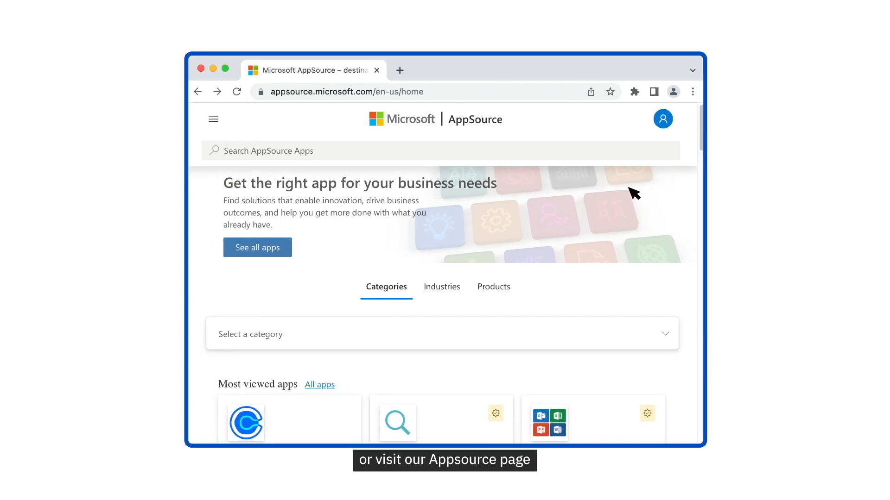
text(paperpal)
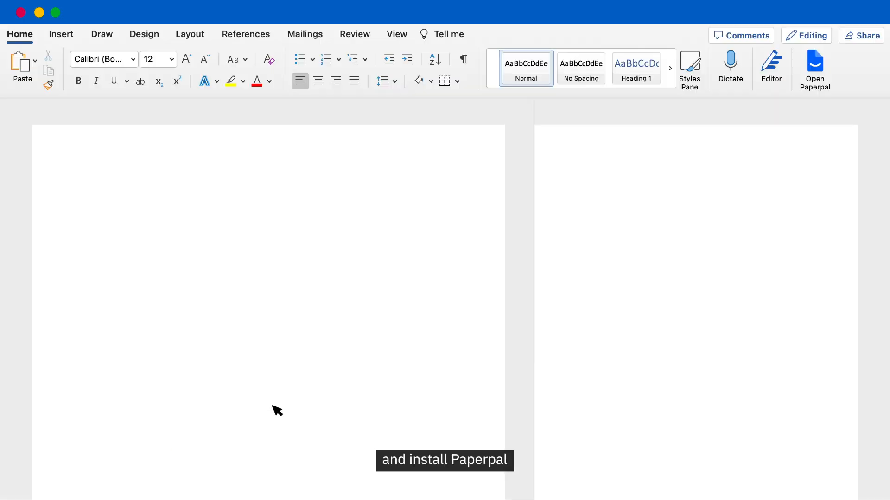
Launch the Paperpal panel from the Home ribbon and log in
click(815, 65)
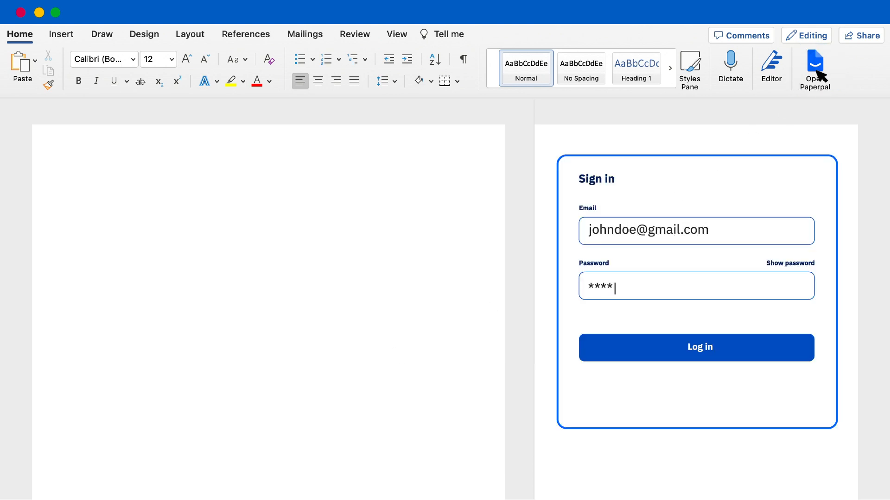
click(697, 347)
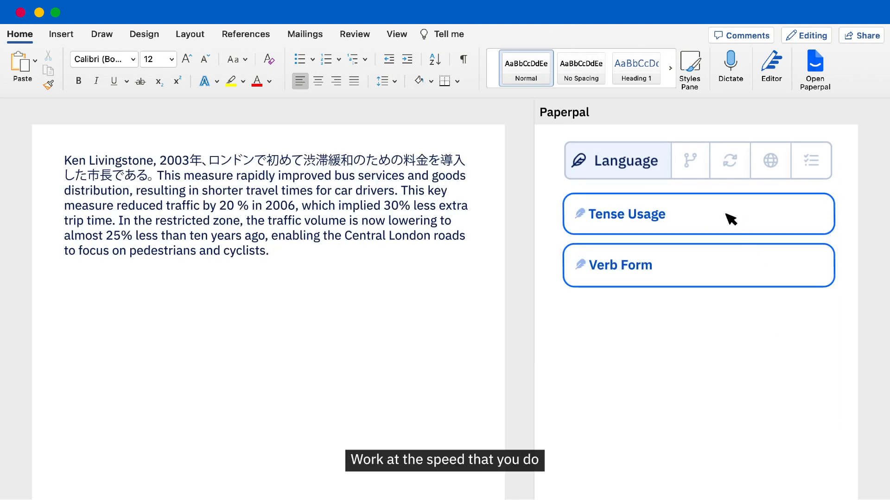
Accept the 'implies' tense correction and the 'decreasing' verb-form suggestion
click(626, 214)
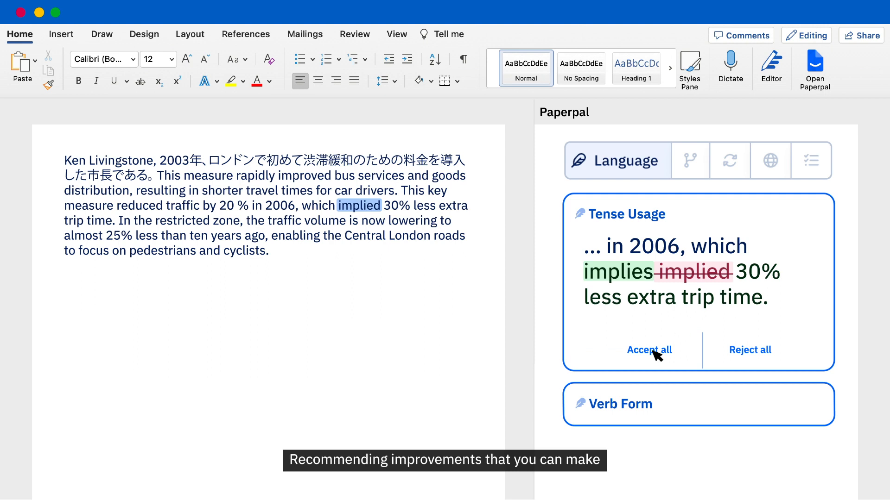
click(649, 350)
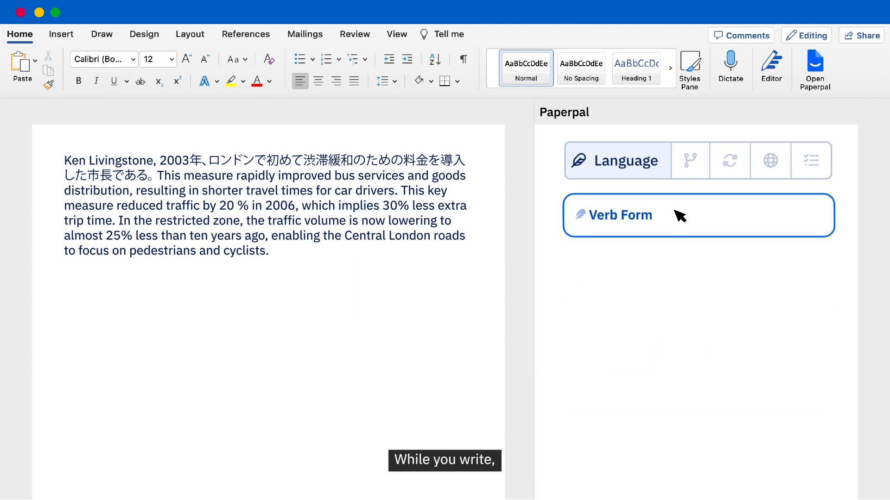
click(620, 215)
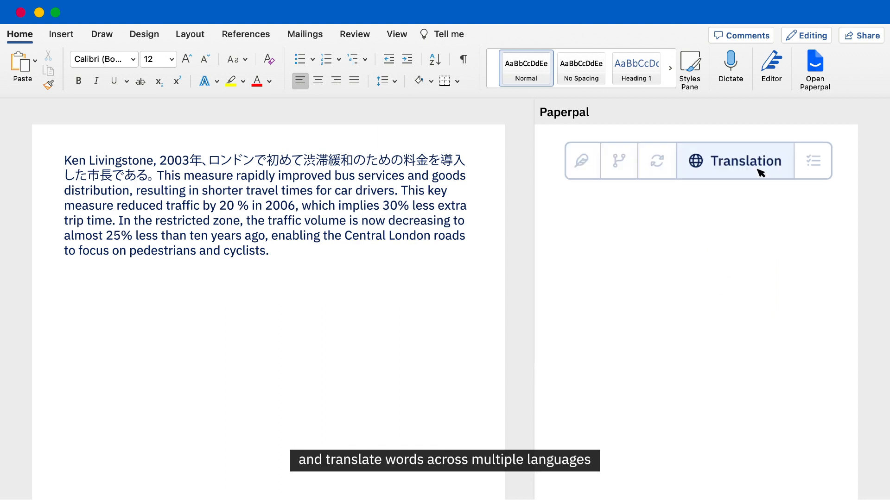
Translate the selected Japanese sentence to English and copy the translation
drag(161, 159, 151, 175)
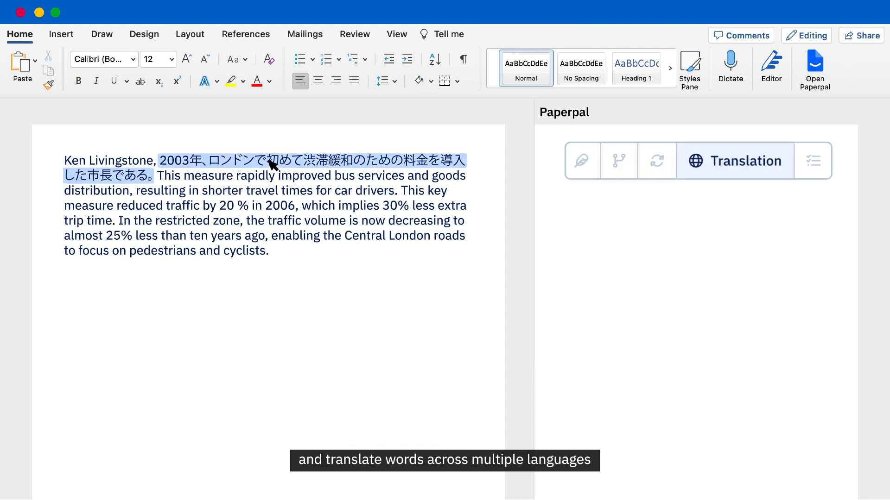
click(735, 161)
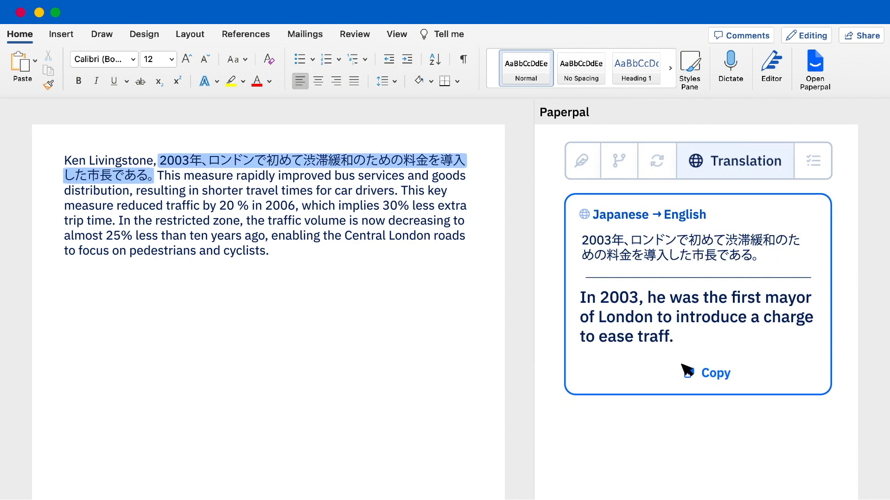
click(715, 372)
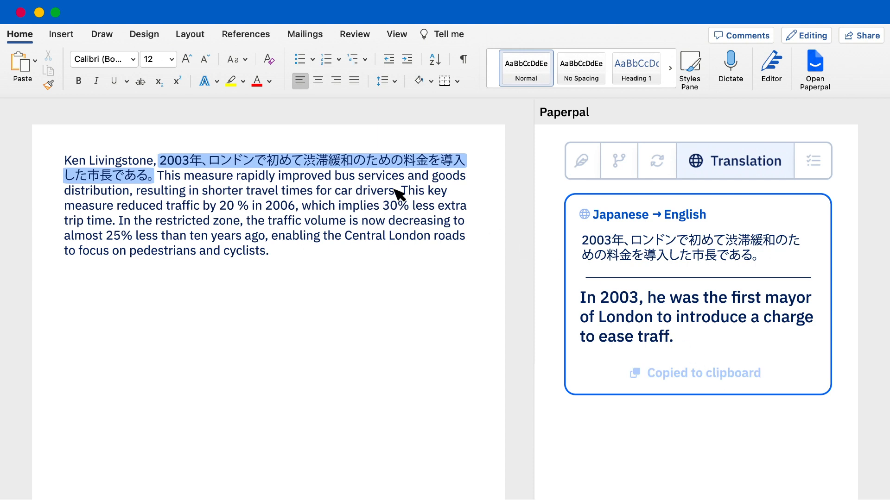